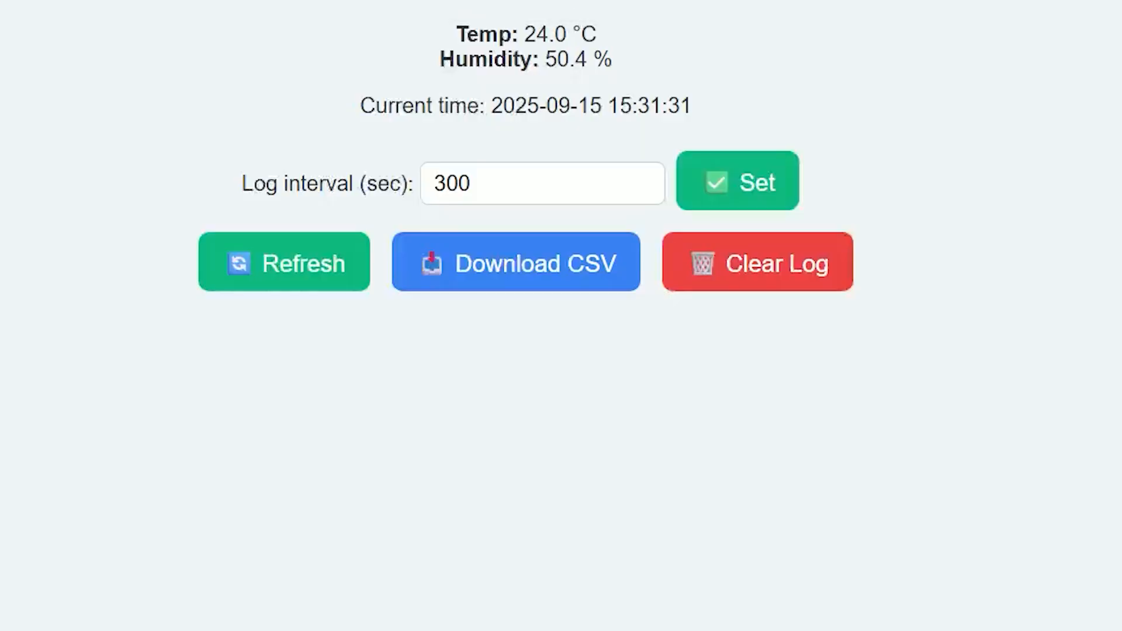
Load the logger page at 10.0.0.51 and highlight the synced Current time 15:31:55
left_click(514, 260)
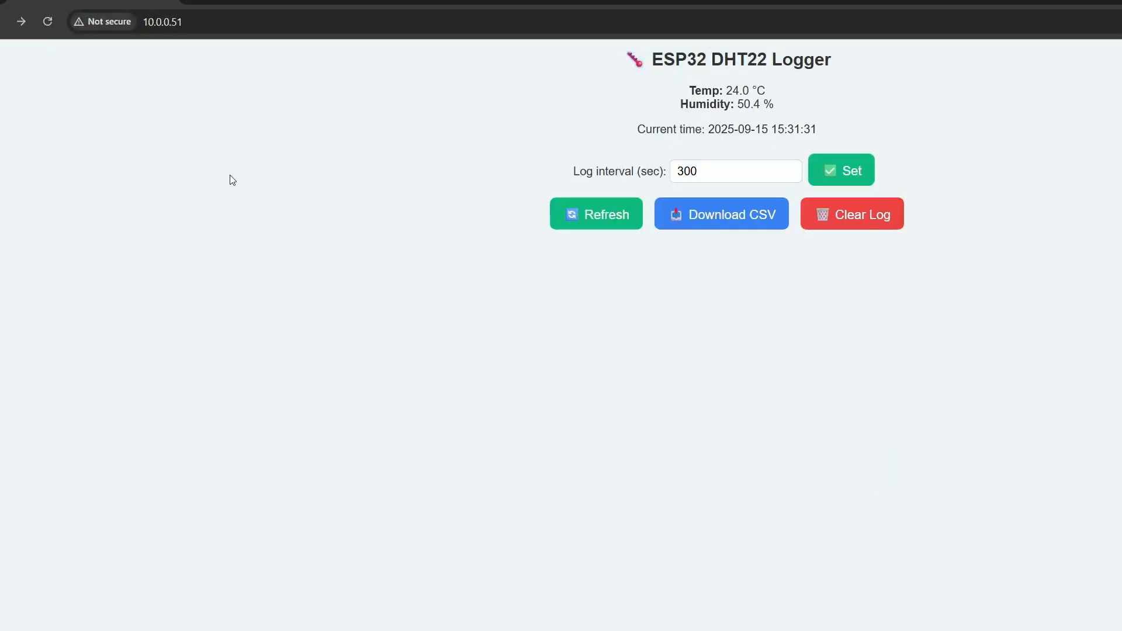
mouse_move(620, 304)
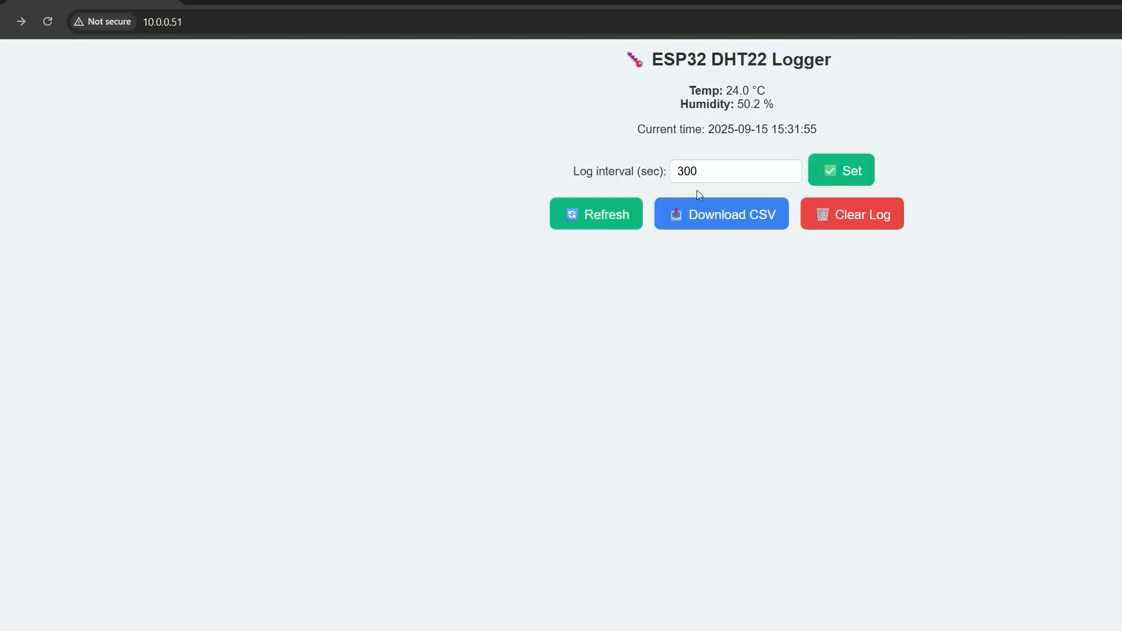
left_click_drag(642, 130, 812, 130)
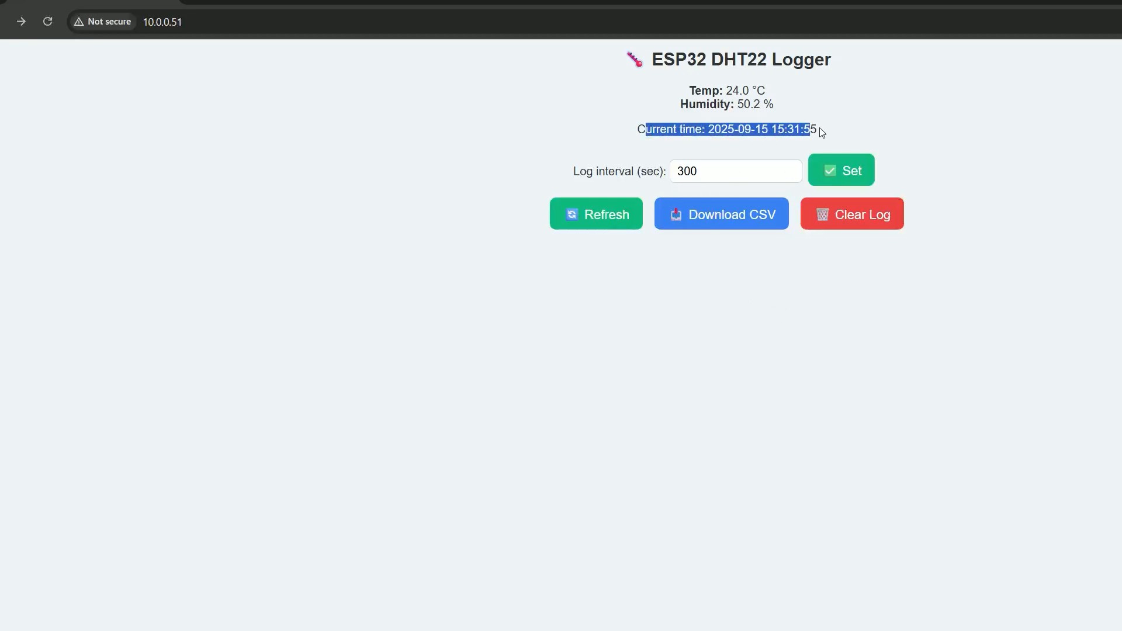